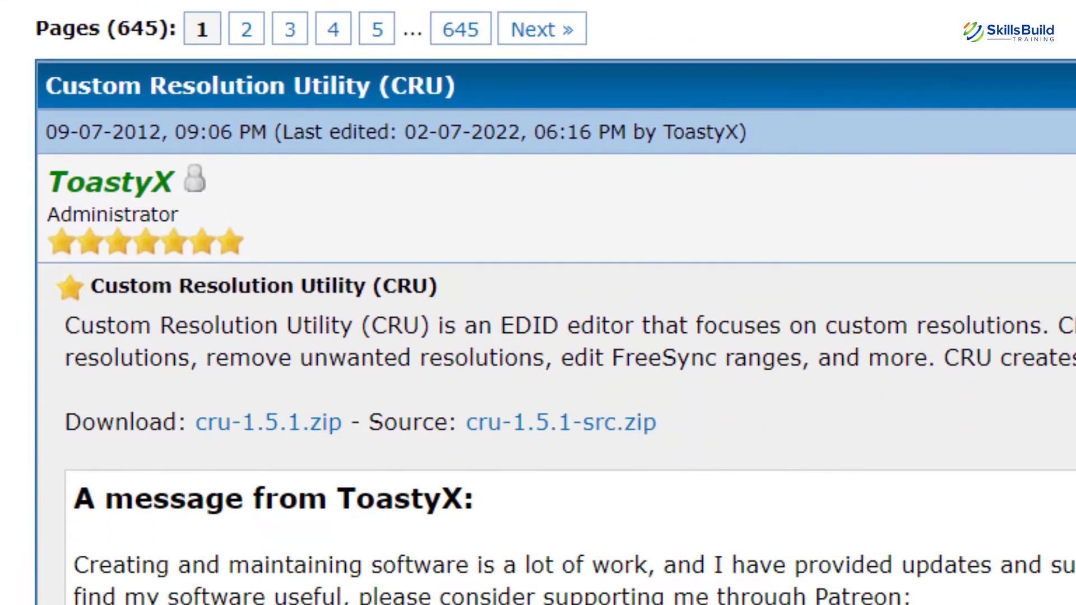
Download cru-1.5.1.zip from the Custom Resolution Utility forum thread
{"action": "scroll", "scroll_direction": "down", "scroll_amount": 3}
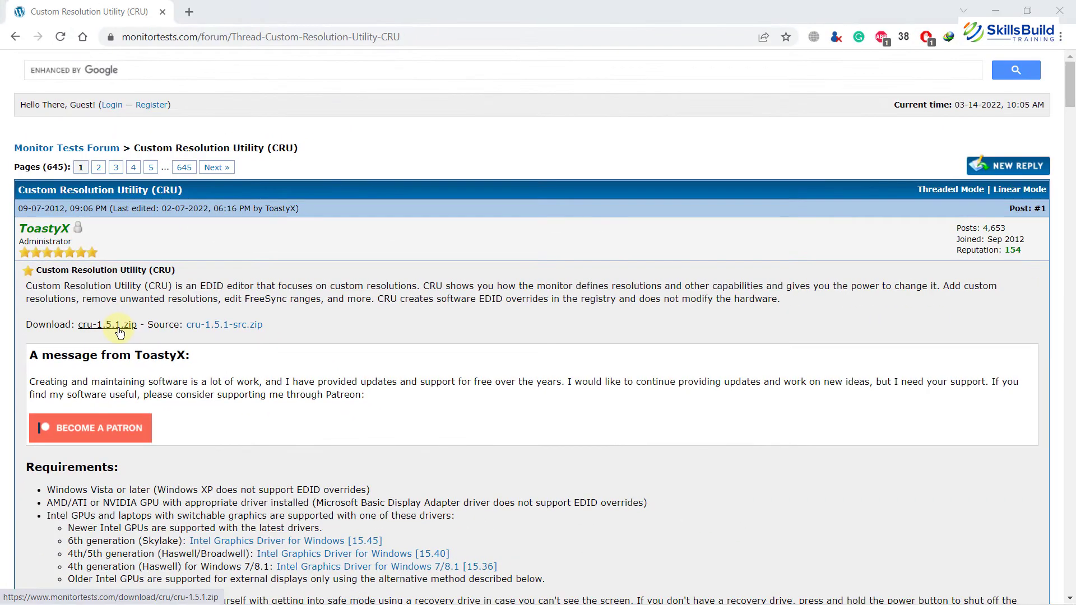
{"action": "left_click", "coordinate": [106, 325]}
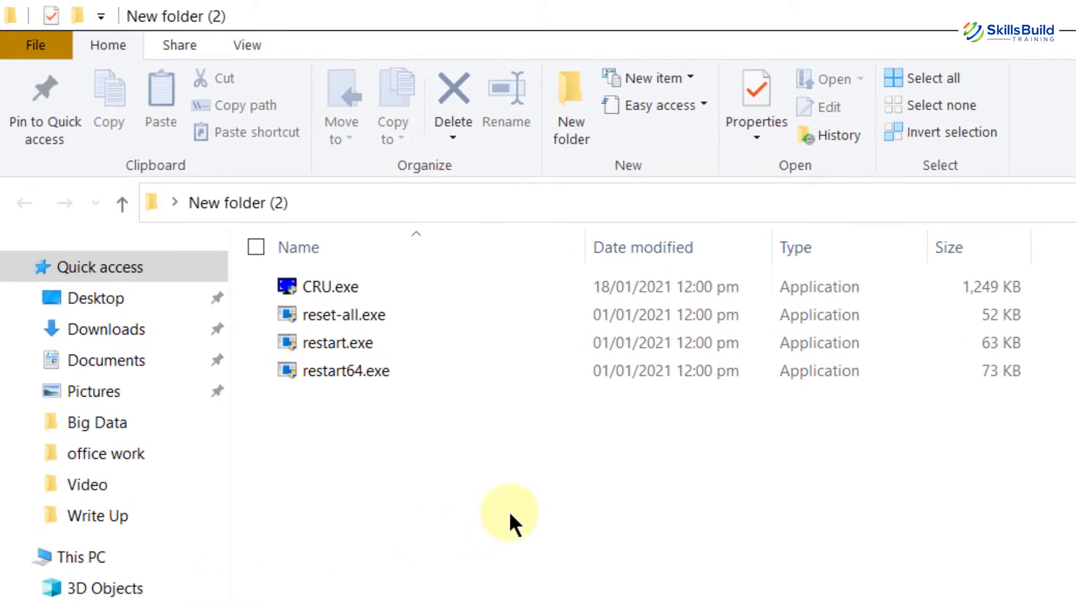
Run CRU.exe from the New folder (2) folder
{"action": "left_click", "coordinate": [330, 287]}
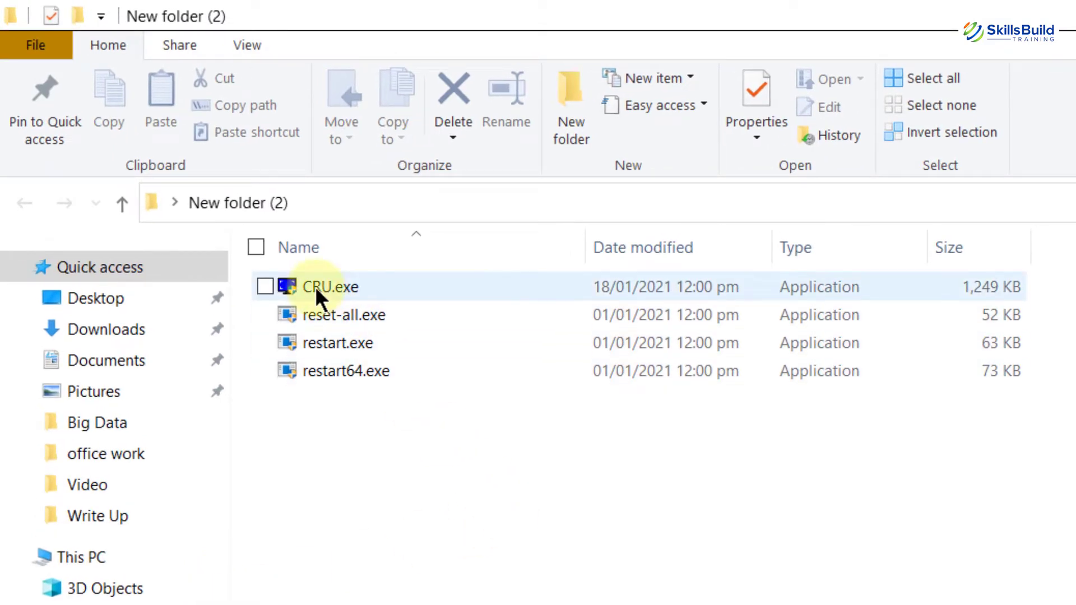
{"action": "mouse_move", "coordinate": [329, 287]}
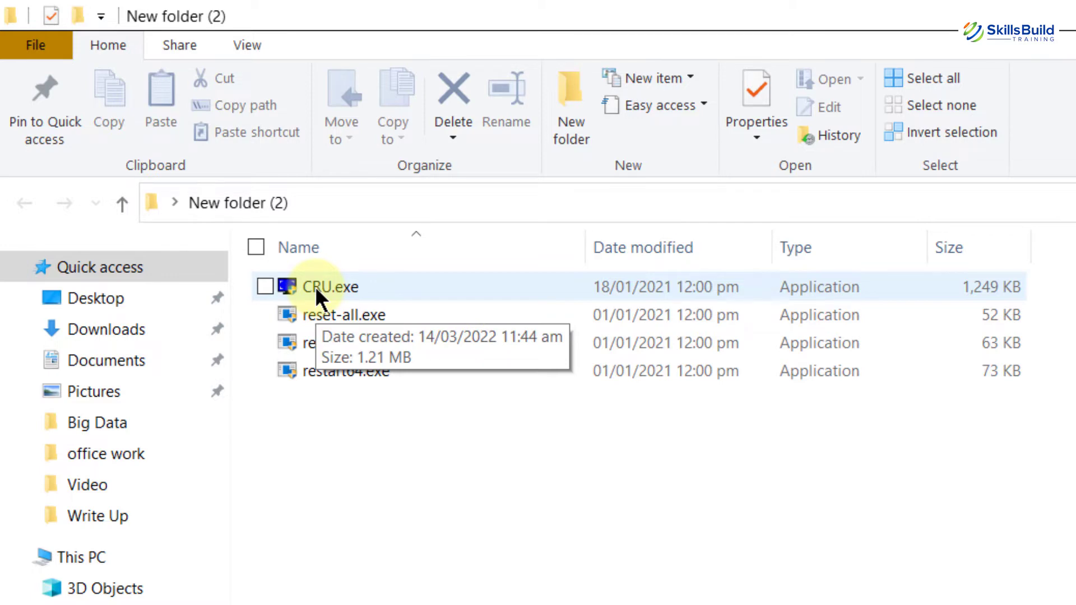
{"action": "double_click", "coordinate": [332, 287]}
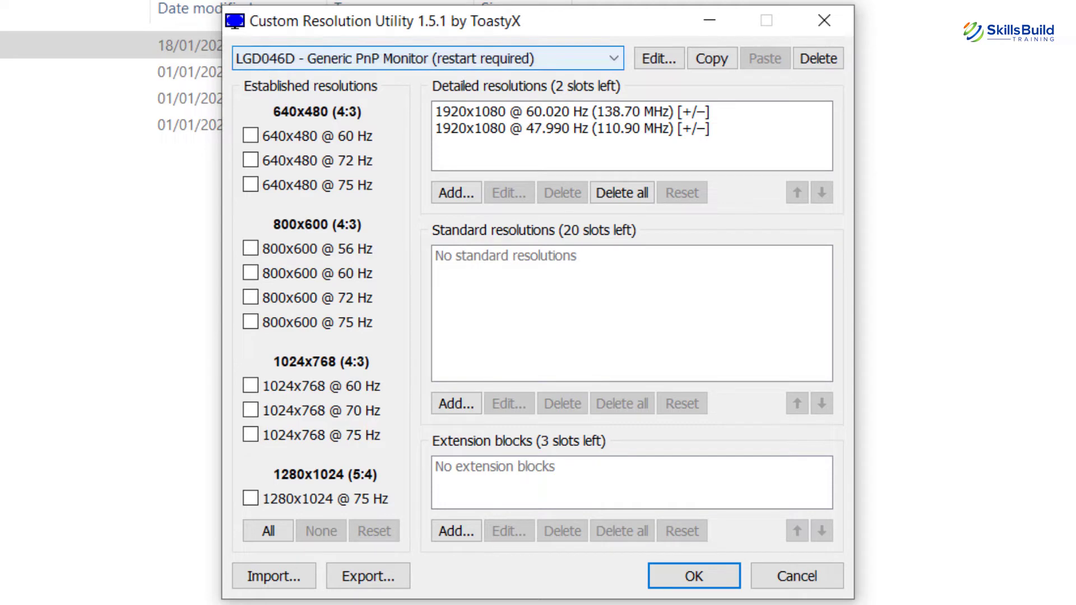
{"action": "left_click", "coordinate": [612, 57]}
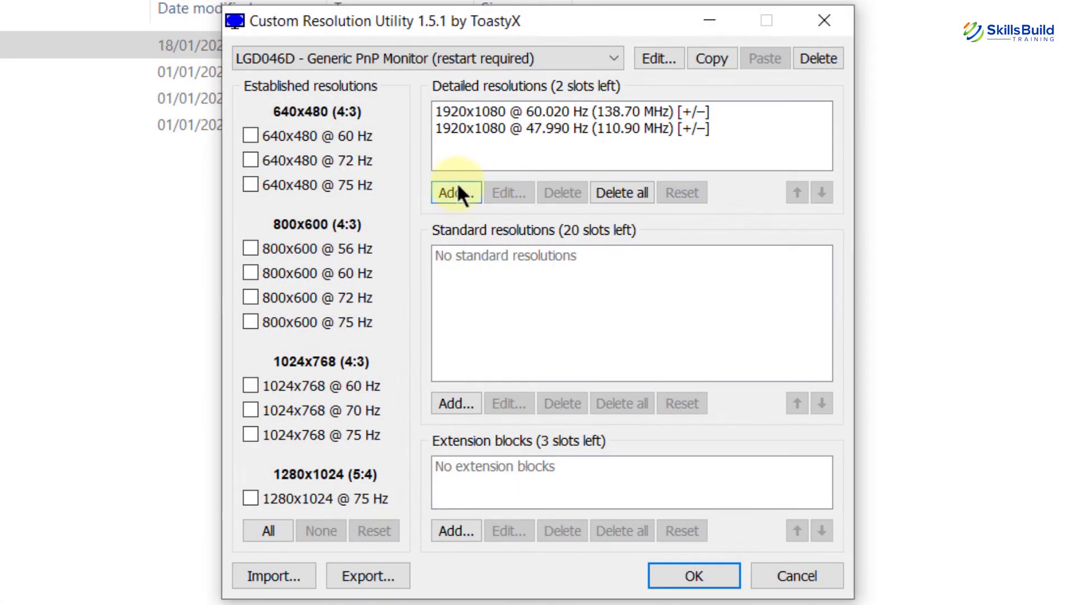
Add 1920x1080 detailed resolutions at 70 Hz and 75 Hz
{"action": "left_click", "coordinate": [455, 192]}
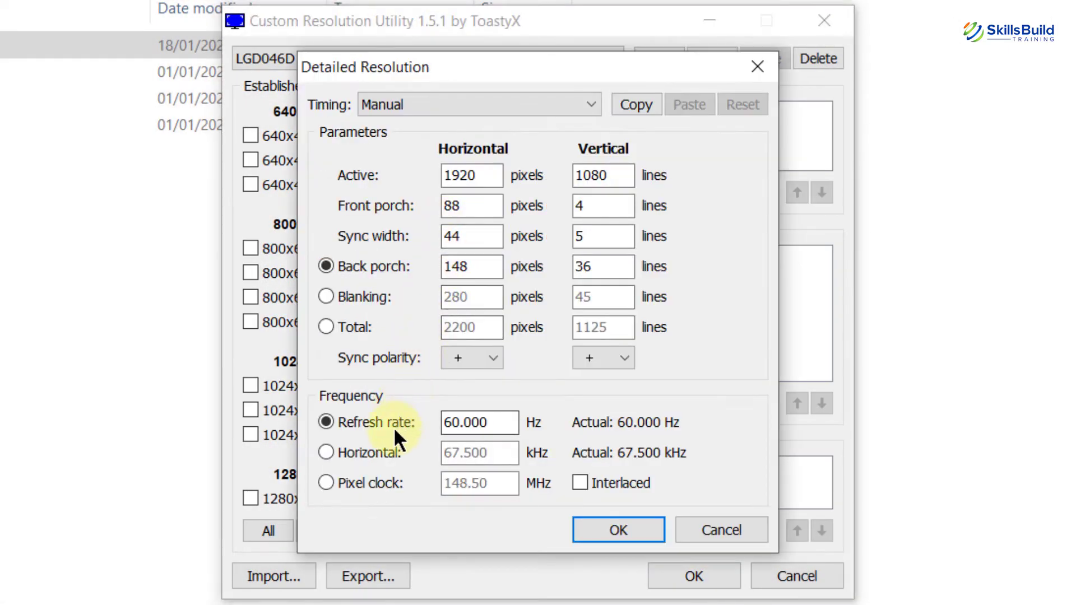
{"action": "left_click", "coordinate": [479, 422]}
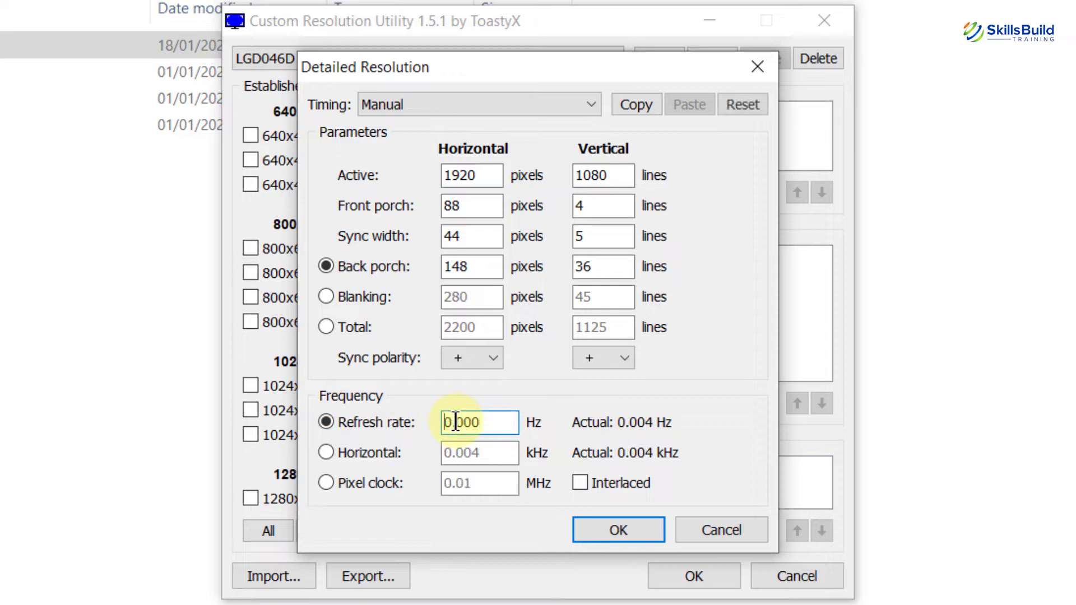
{"action": "type", "text": "70.000"}
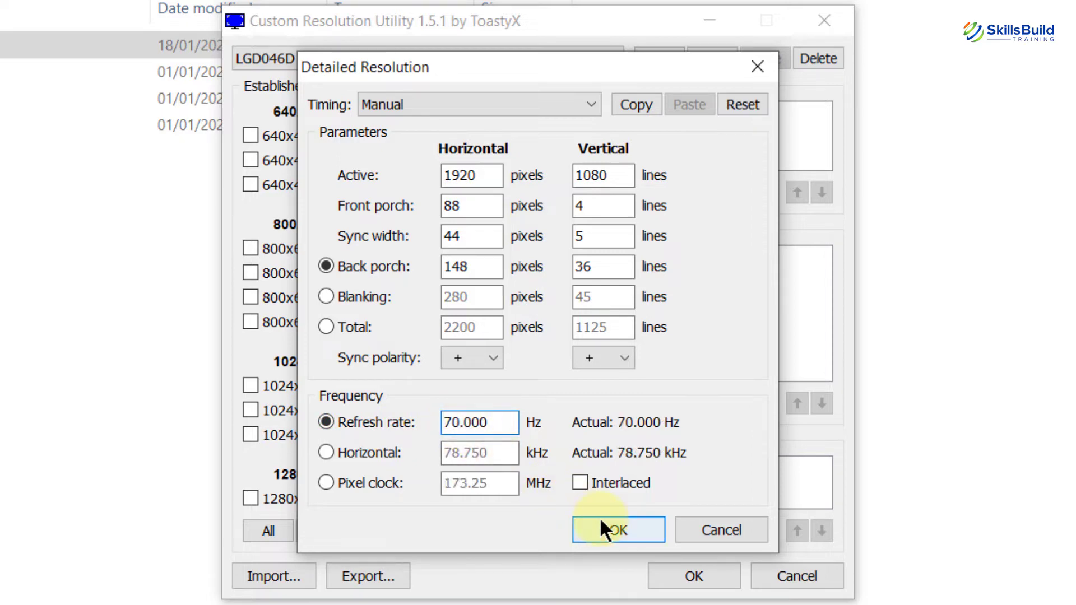
{"action": "left_click", "coordinate": [617, 530]}
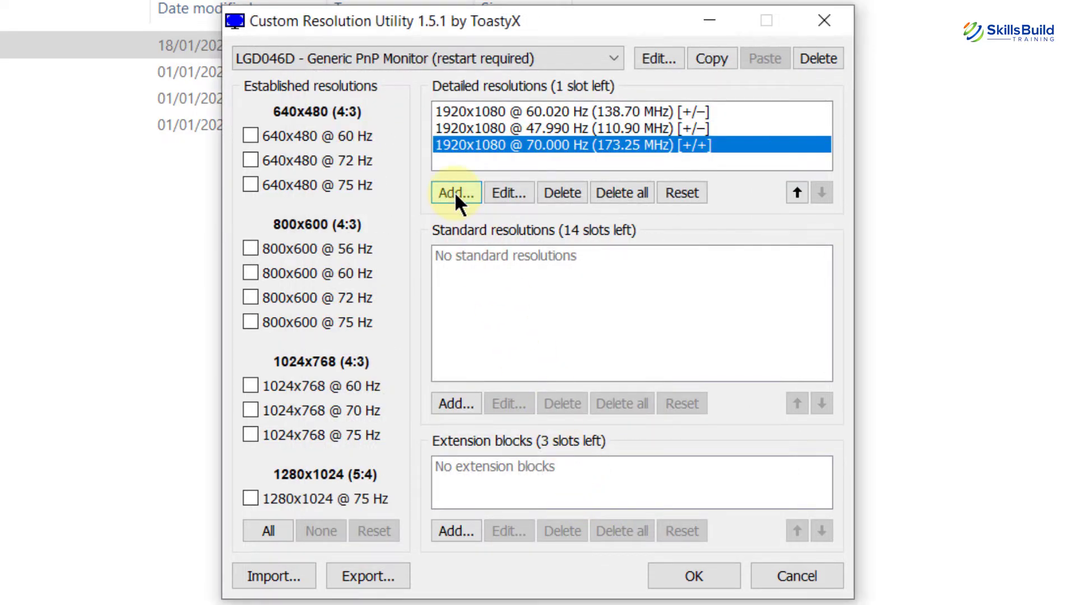
{"action": "left_click", "coordinate": [455, 192]}
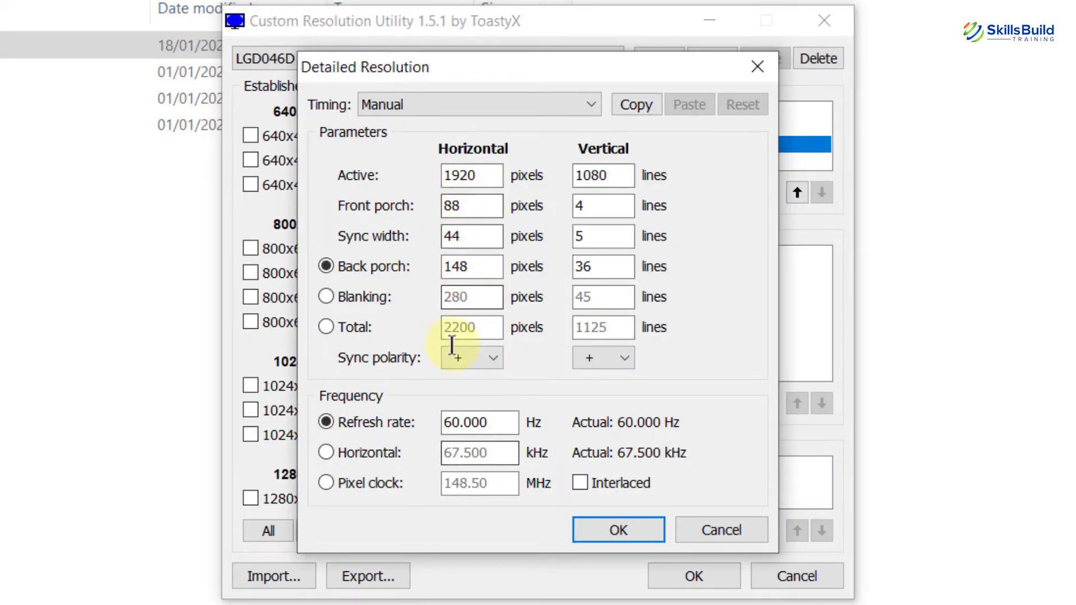
{"action": "left_click", "coordinate": [479, 422]}
{"action": "type", "text": "75.000"}
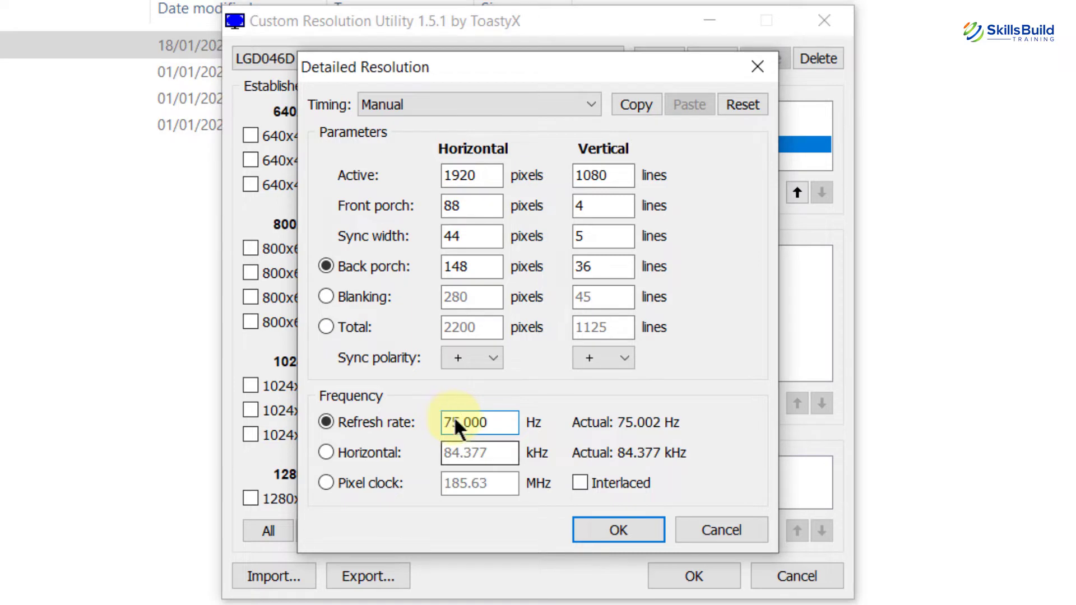
{"action": "left_click", "coordinate": [616, 529]}
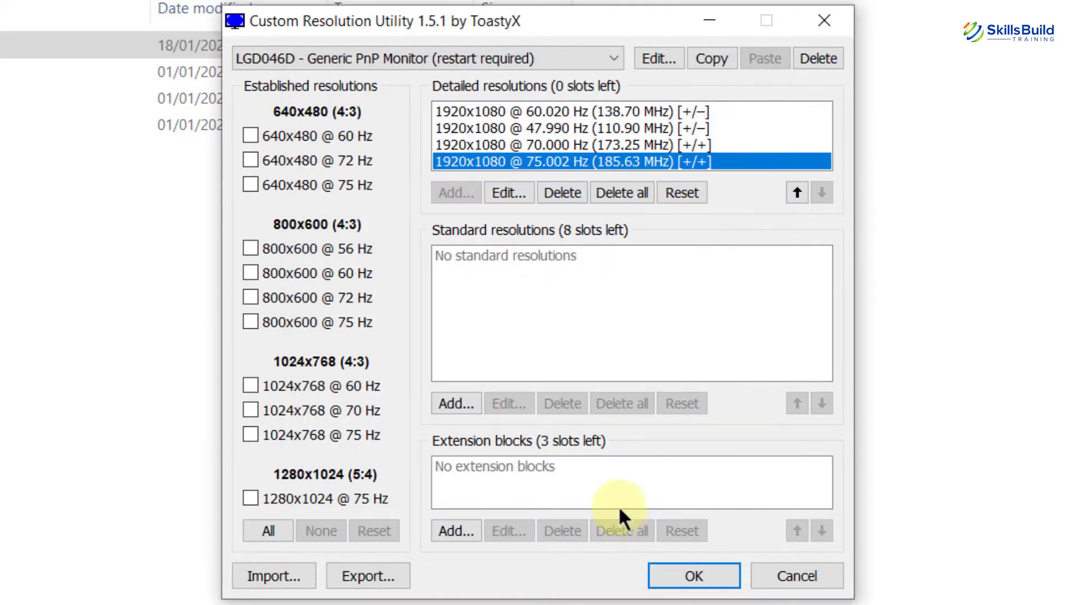
{"action": "mouse_move", "coordinate": [549, 182]}
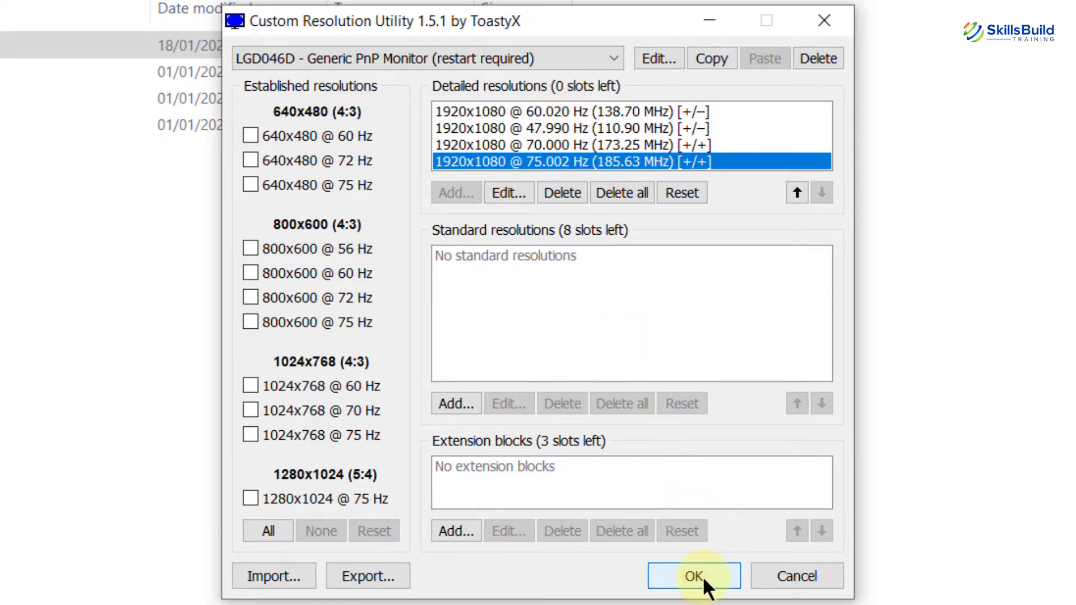
Accept the new resolutions with OK and close Custom Resolution Utility
{"action": "left_click", "coordinate": [693, 575]}
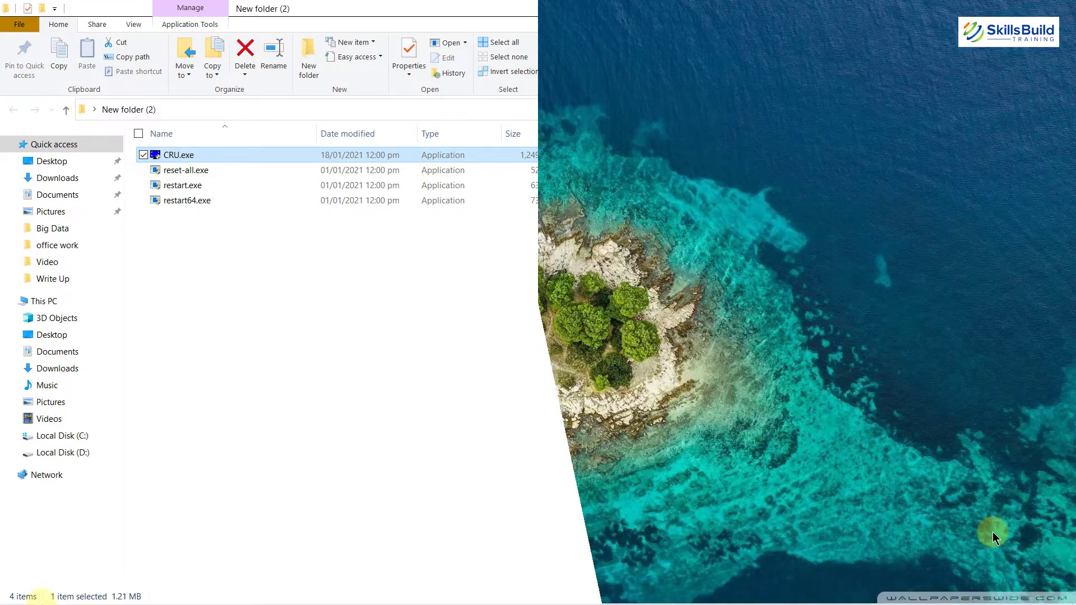
Open Display settings from the desktop menu and view Advanced display settings
{"action": "right_click", "coordinate": [315, 93]}
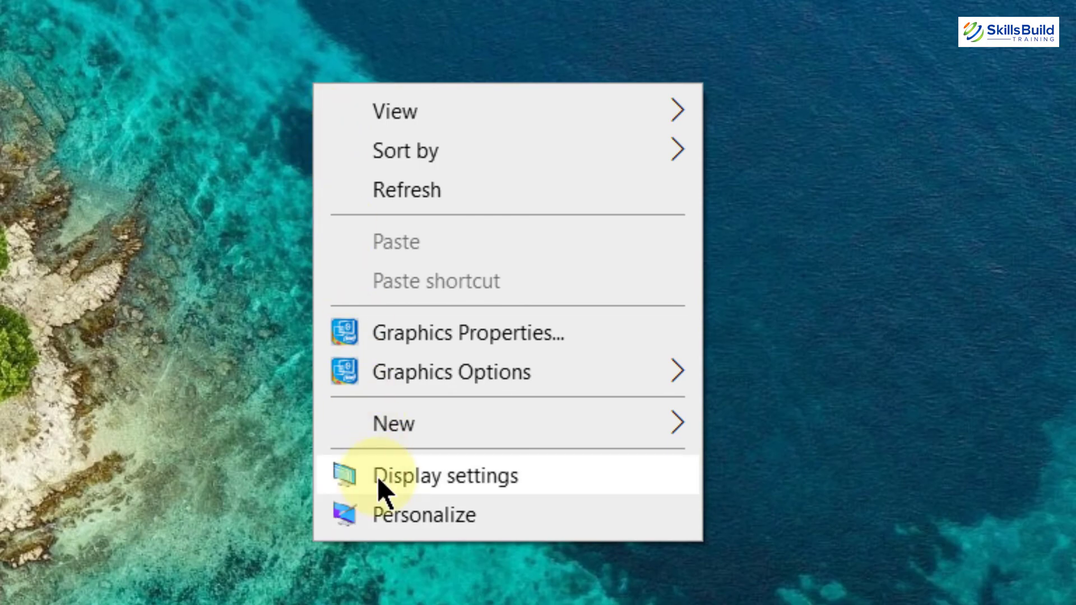
{"action": "left_click", "coordinate": [444, 475]}
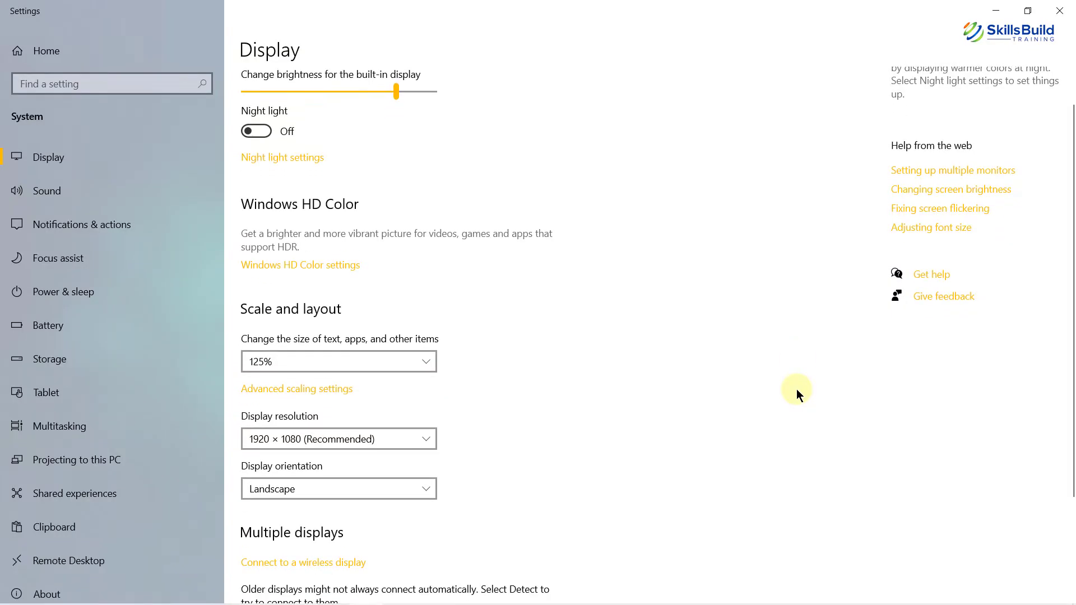
{"action": "scroll", "scroll_direction": "down", "scroll_amount": 3}
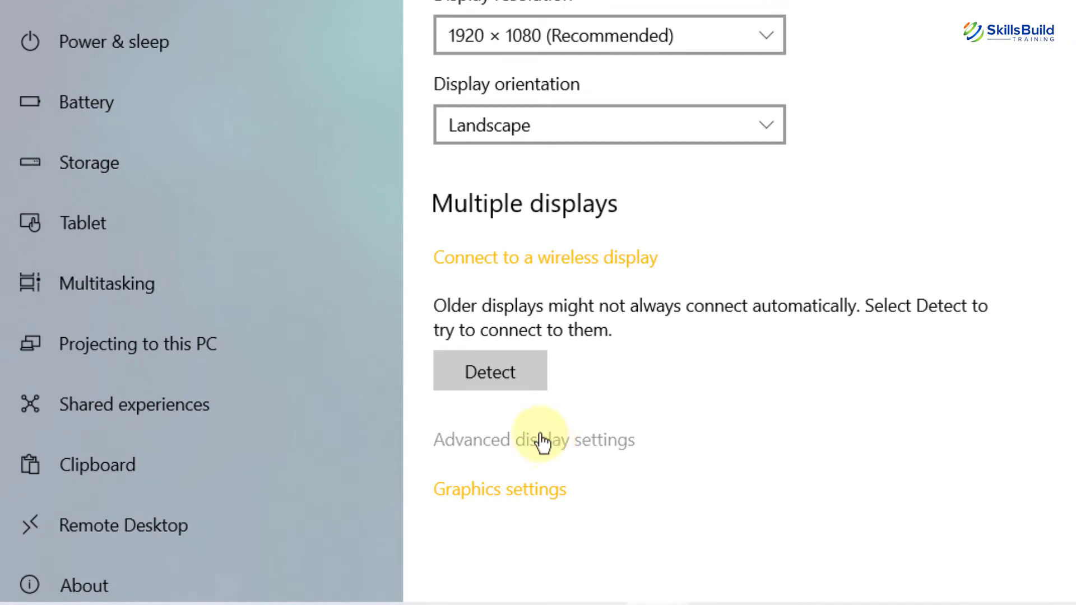
{"action": "left_click", "coordinate": [534, 440]}
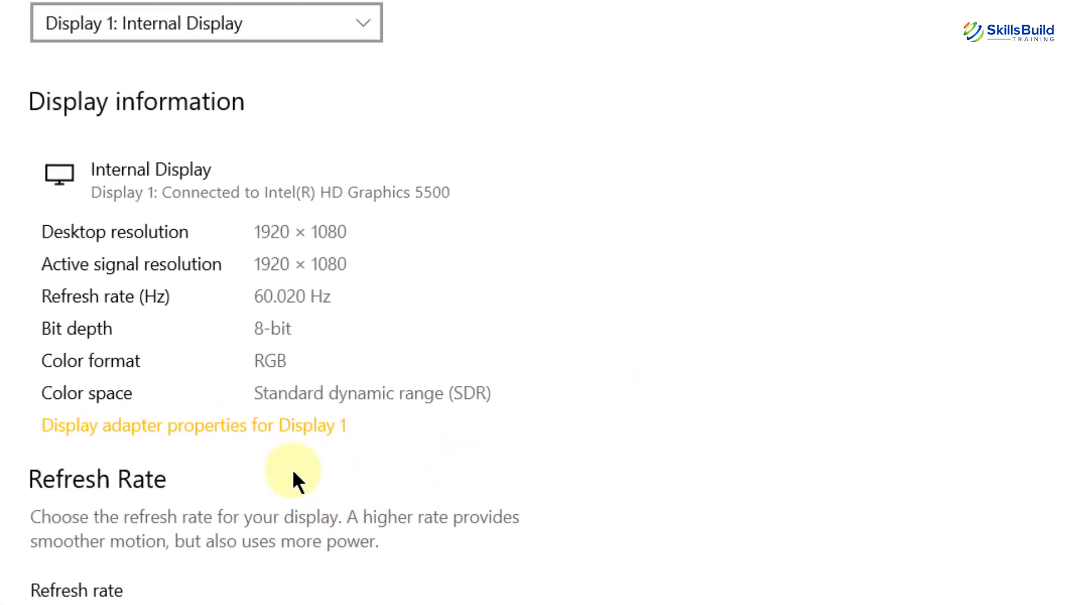
{"action": "mouse_move", "coordinate": [172, 432]}
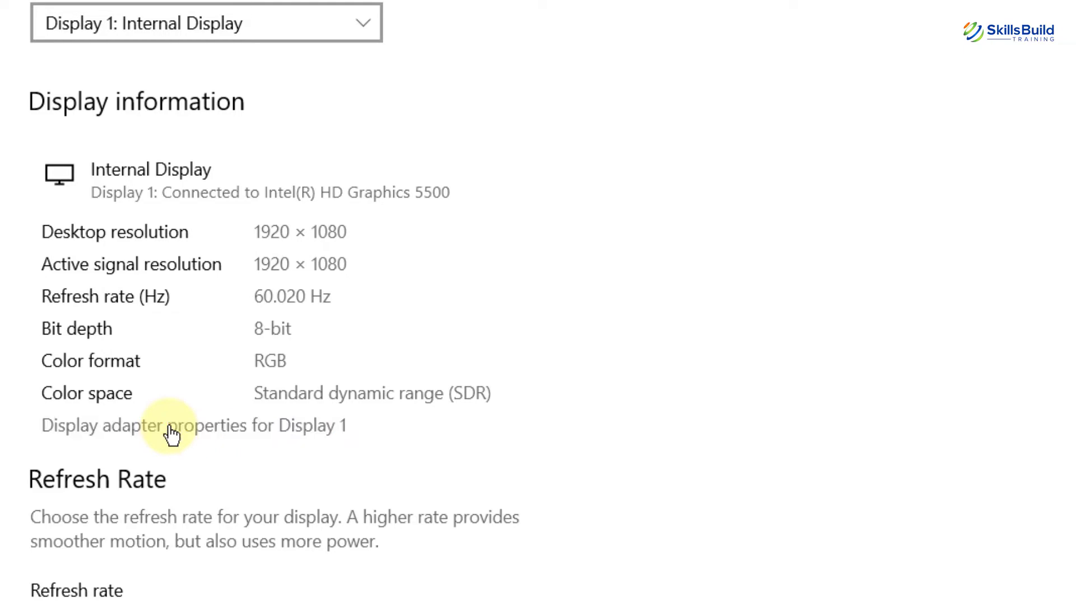
Set the monitor's screen refresh rate to 75 Hertz in adapter properties and apply
{"action": "left_click", "coordinate": [171, 425]}
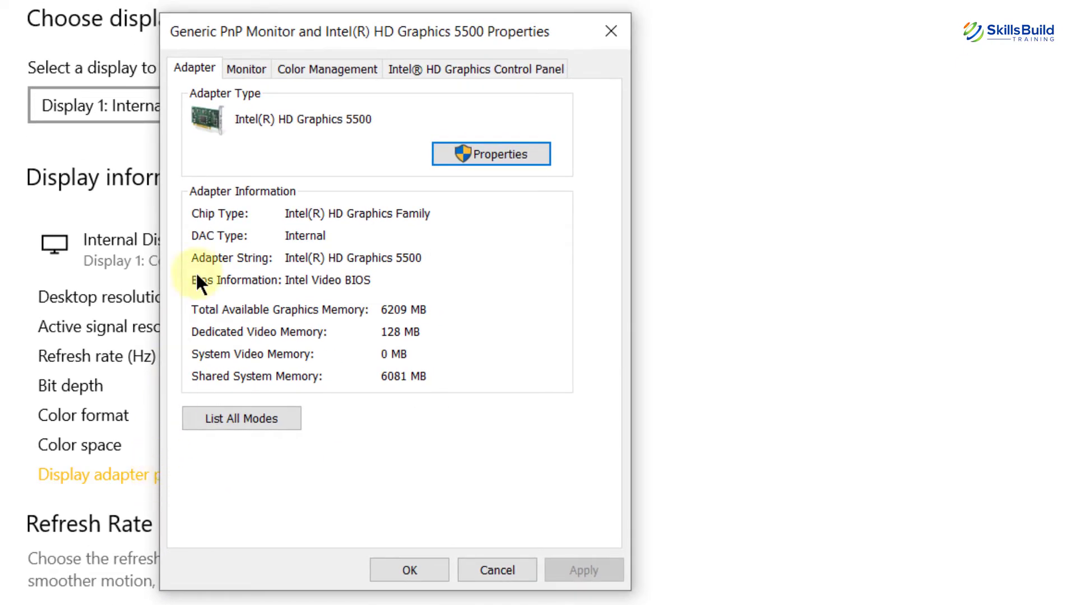
{"action": "left_click", "coordinate": [246, 67]}
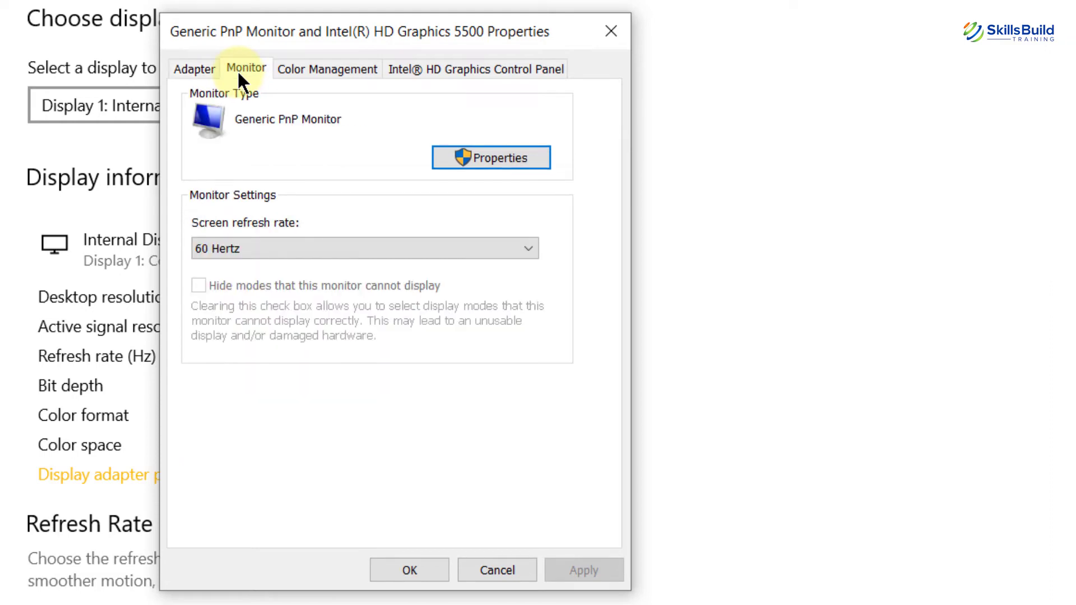
{"action": "mouse_move", "coordinate": [237, 244]}
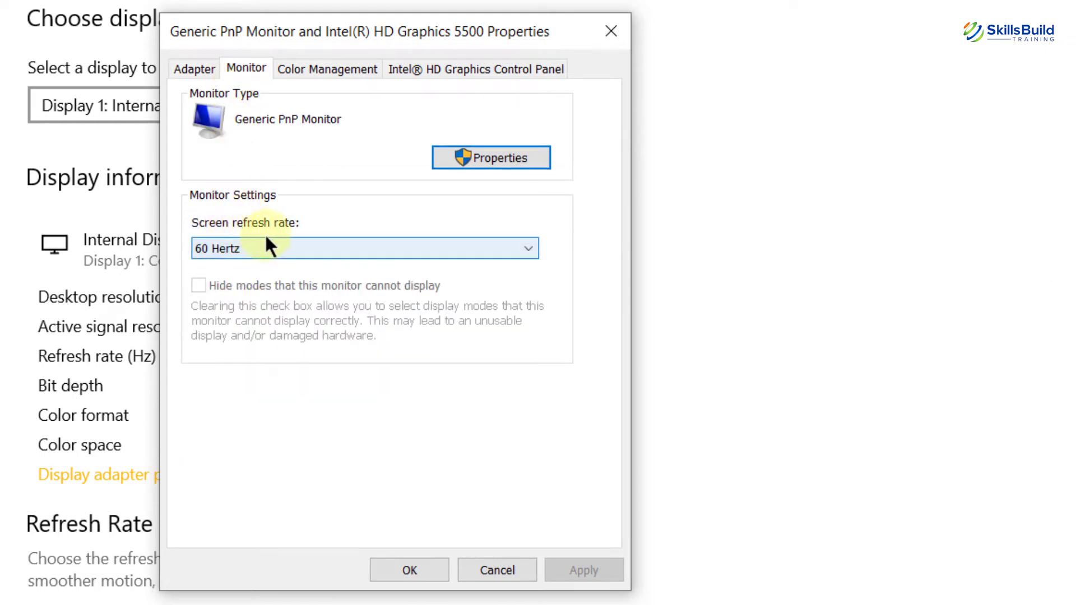
{"action": "left_click", "coordinate": [527, 249]}
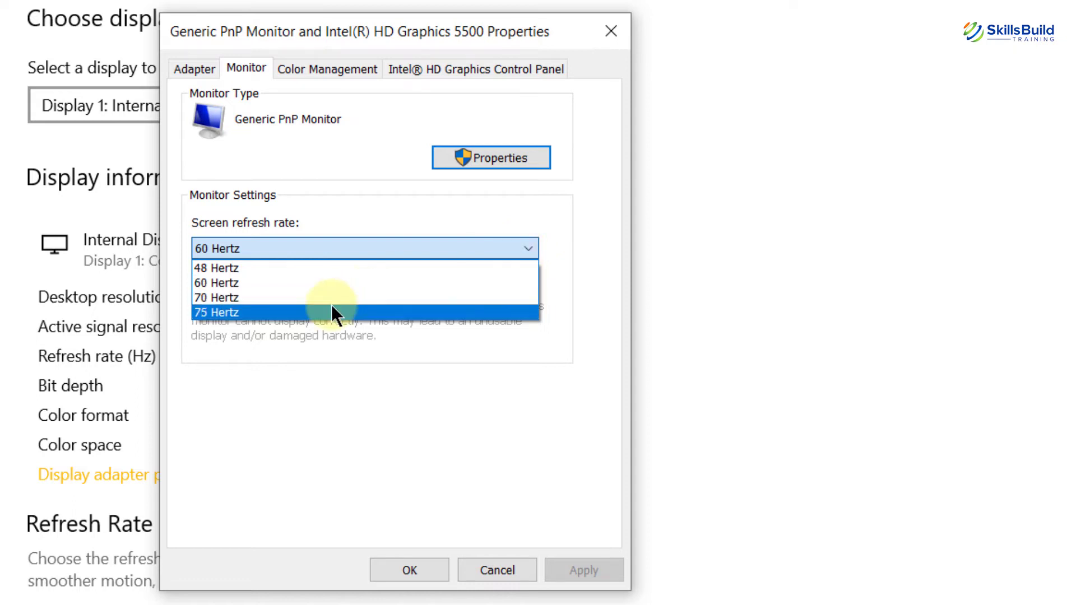
{"action": "mouse_move", "coordinate": [250, 317]}
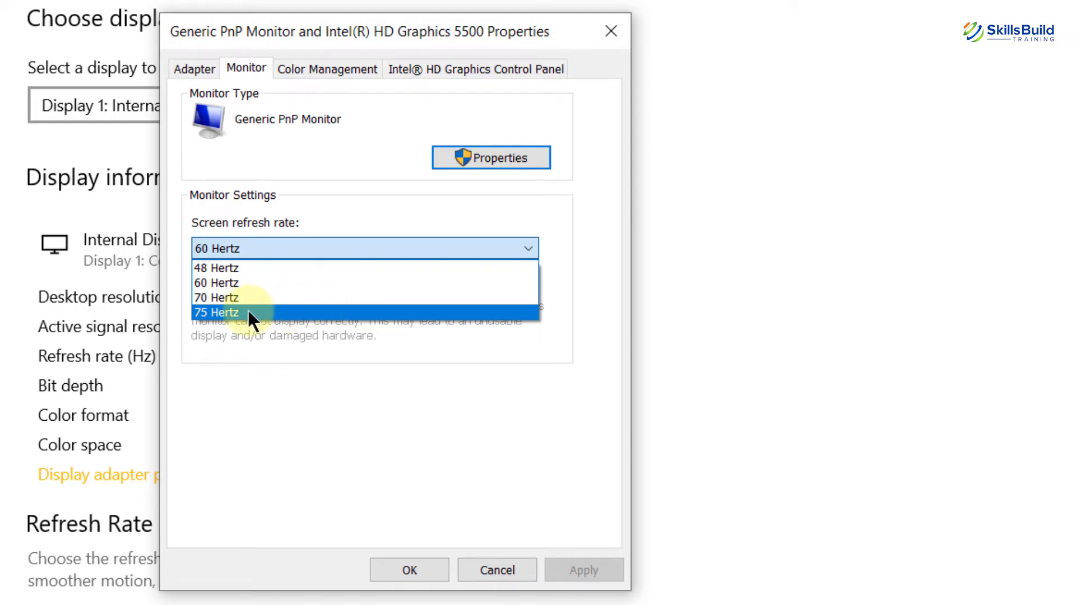
{"action": "mouse_move", "coordinate": [233, 297]}
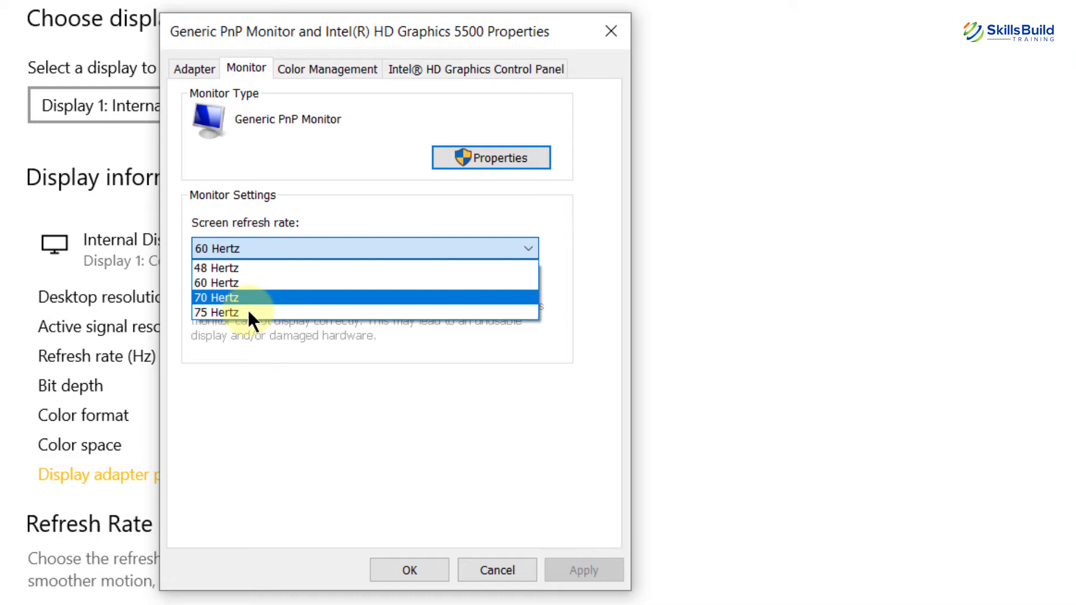
{"action": "left_click", "coordinate": [216, 312]}
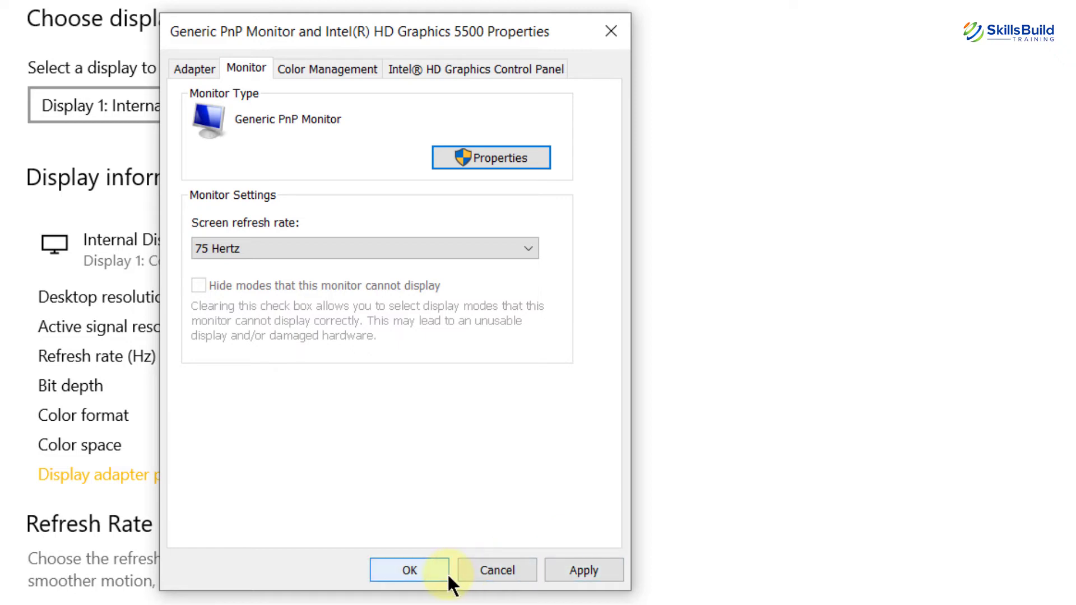
{"action": "mouse_move", "coordinate": [566, 519]}
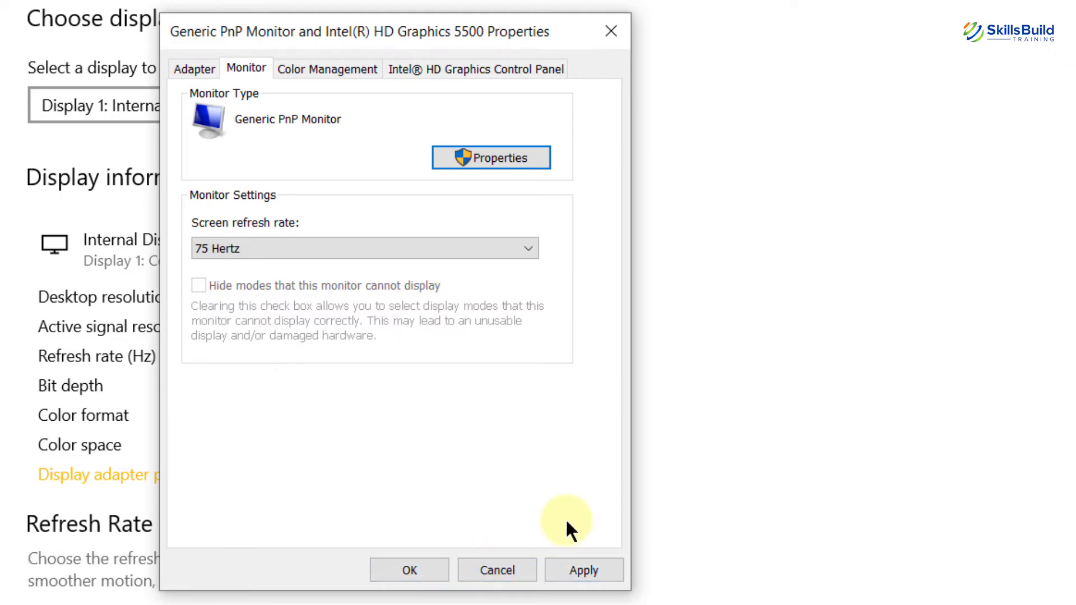
{"action": "left_click", "coordinate": [527, 248]}
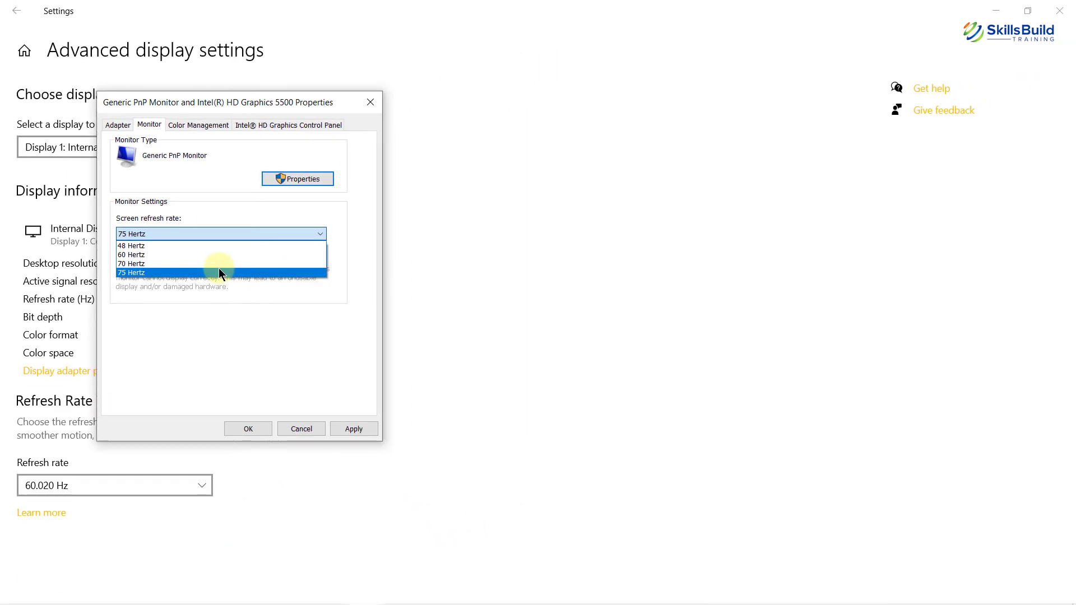
{"action": "mouse_move", "coordinate": [575, 354]}
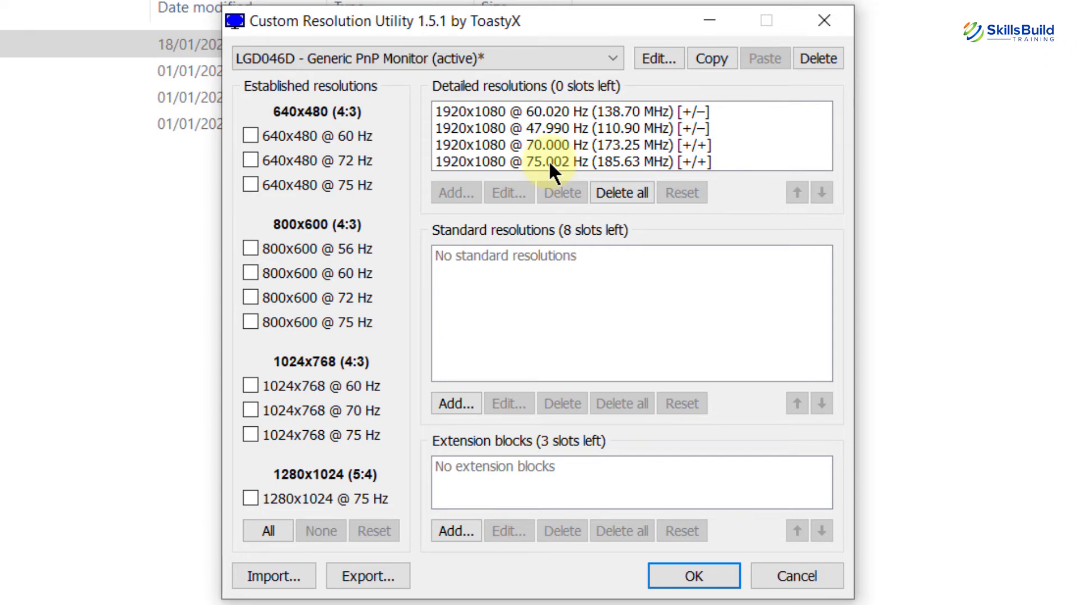
Delete the 70.000 Hz and 75.002 Hz detailed resolutions
{"action": "left_click", "coordinate": [570, 144]}
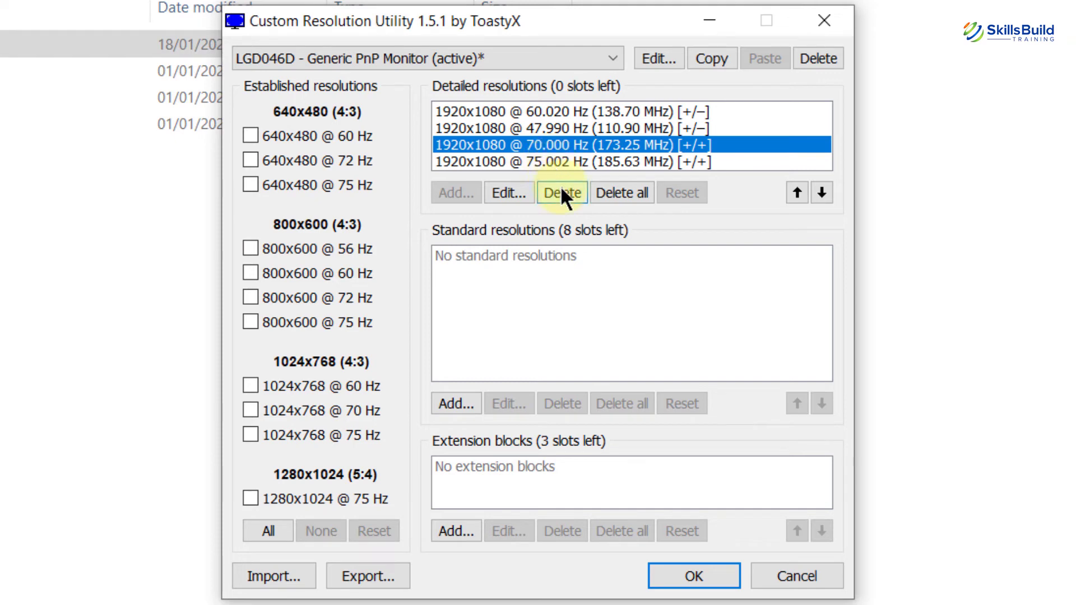
{"action": "left_click", "coordinate": [562, 192]}
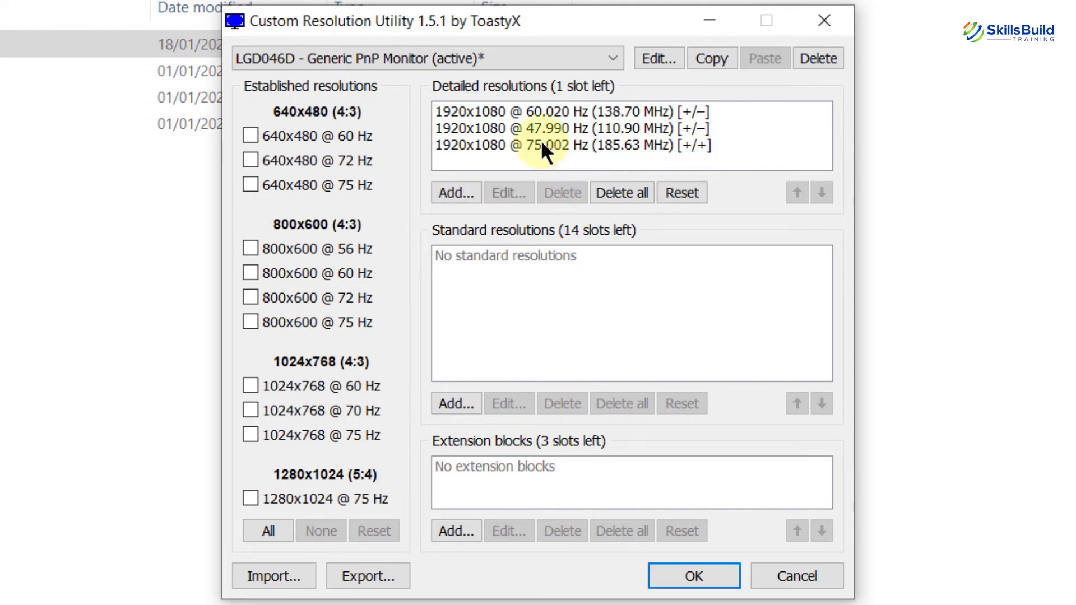
{"action": "left_click", "coordinate": [570, 145]}
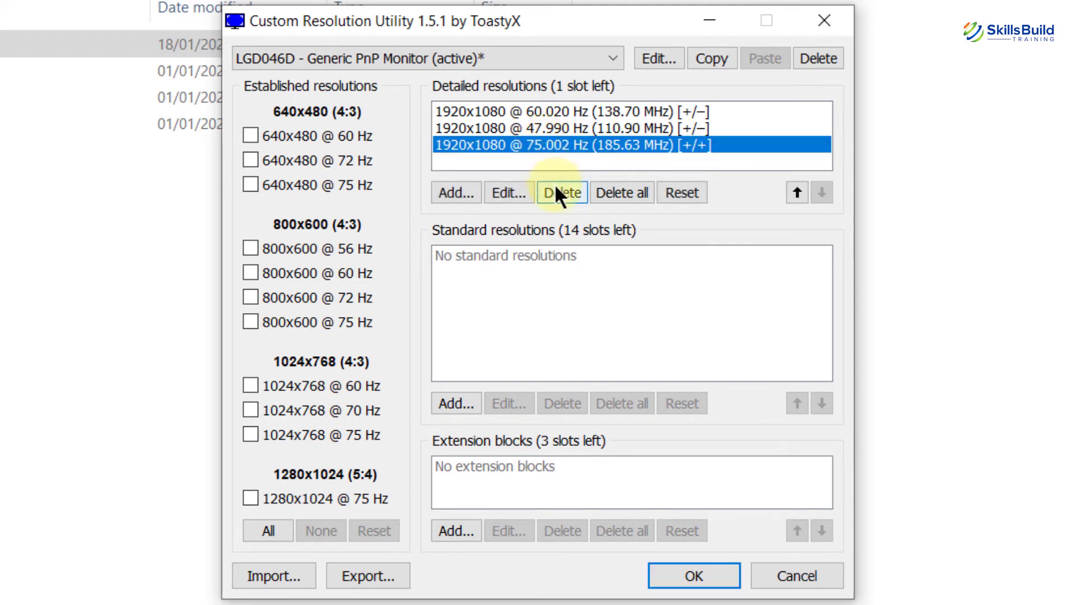
{"action": "left_click", "coordinate": [562, 192]}
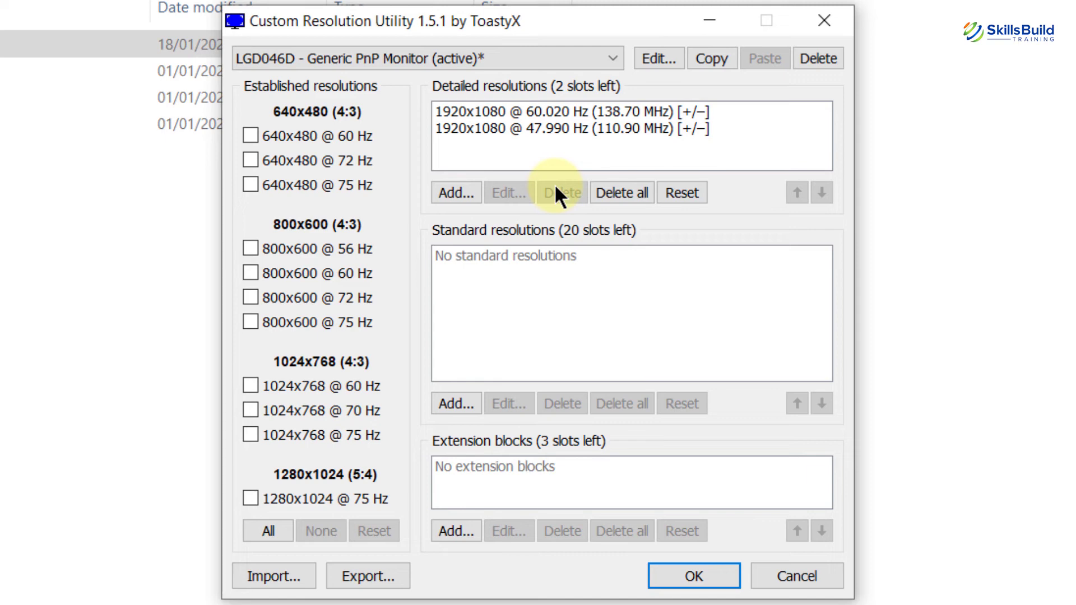
{"action": "mouse_move", "coordinate": [682, 192]}
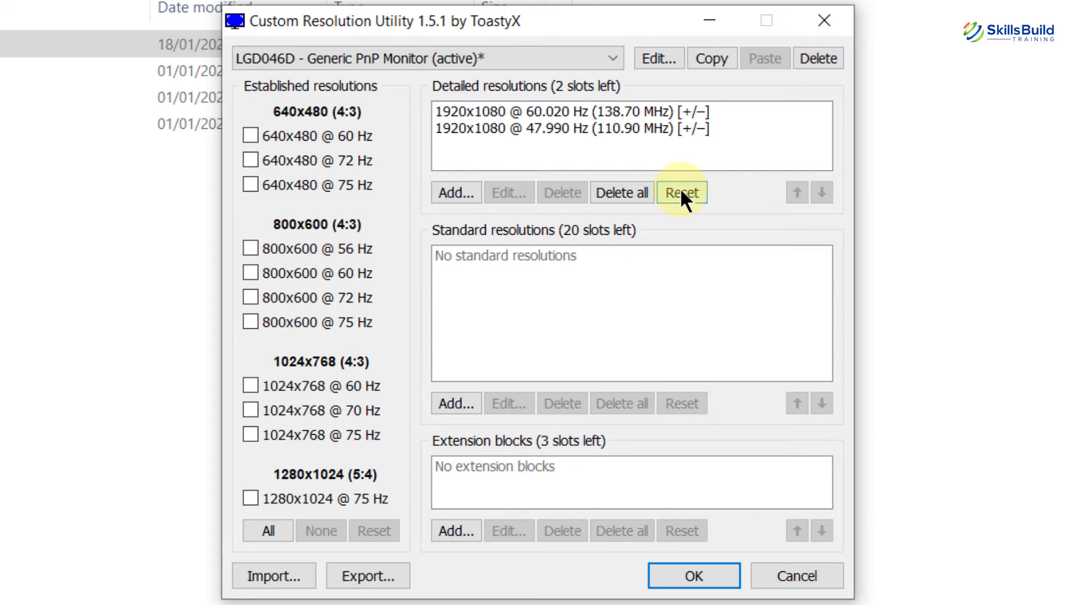
{"action": "mouse_move", "coordinate": [569, 160]}
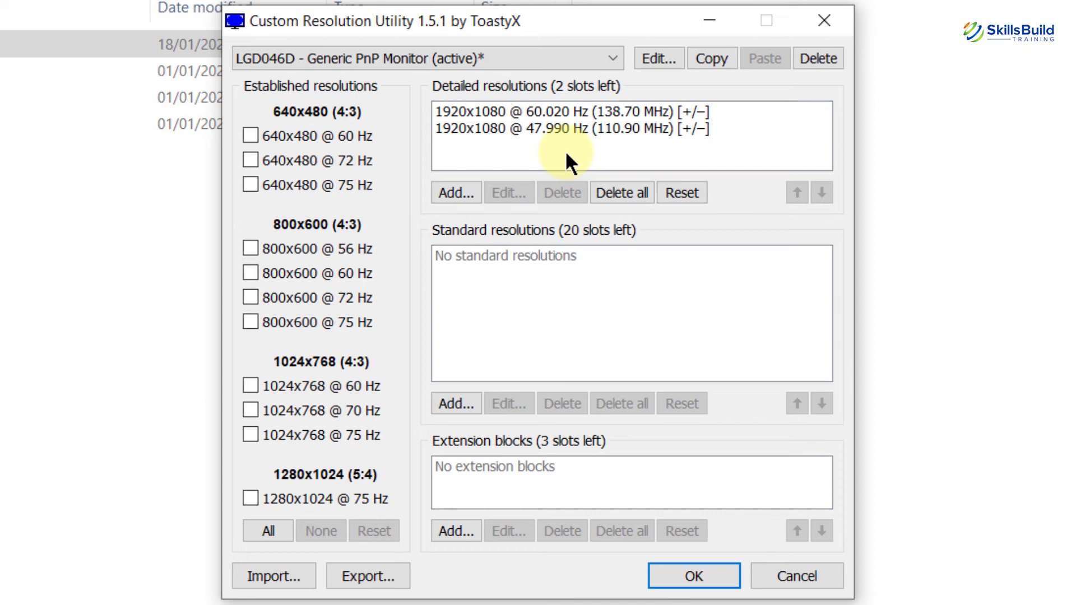
{"action": "mouse_move", "coordinate": [357, 286]}
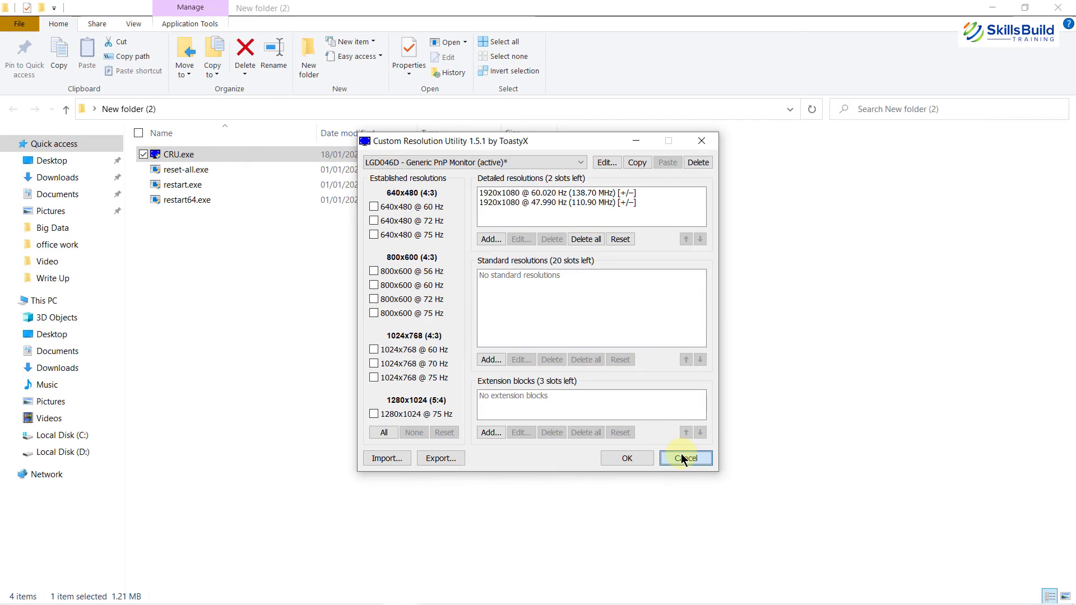
Close CRU without saving and return to the New folder (2) listing
{"action": "left_click", "coordinate": [685, 458]}
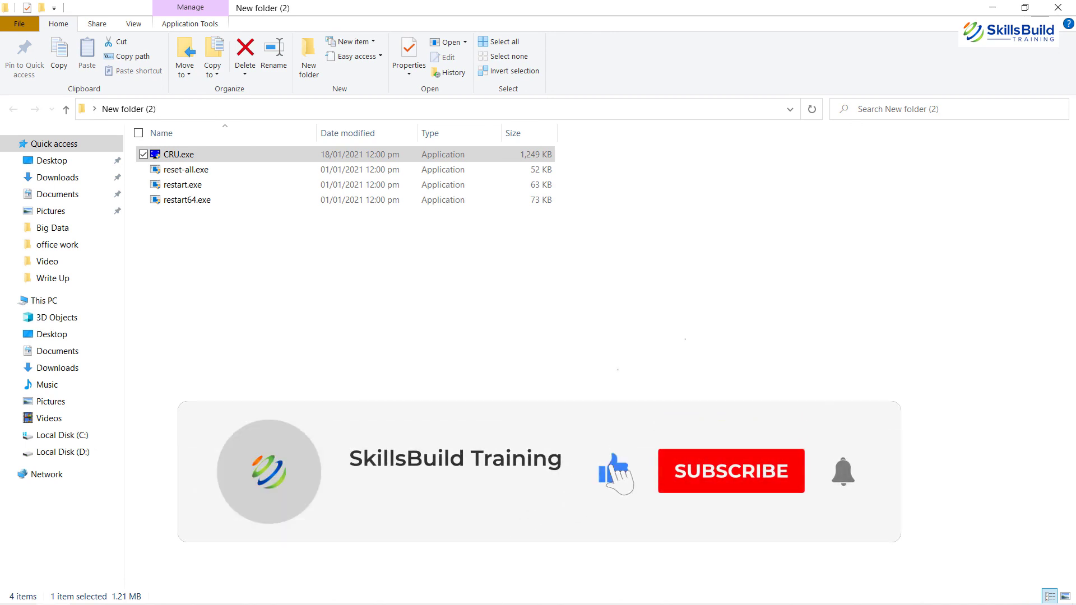
{"action": "left_click", "coordinate": [730, 471]}
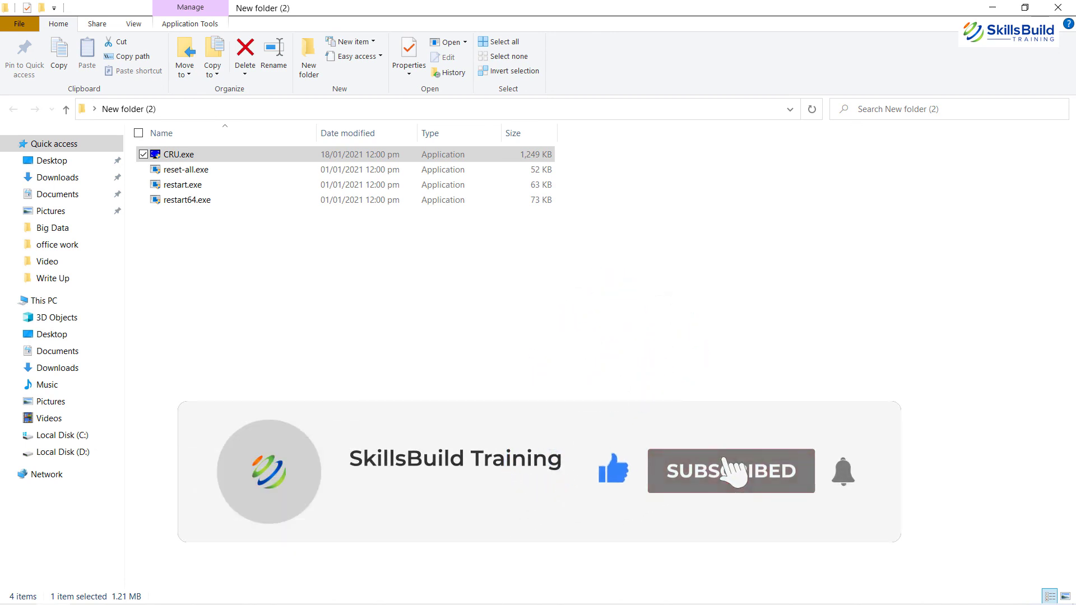